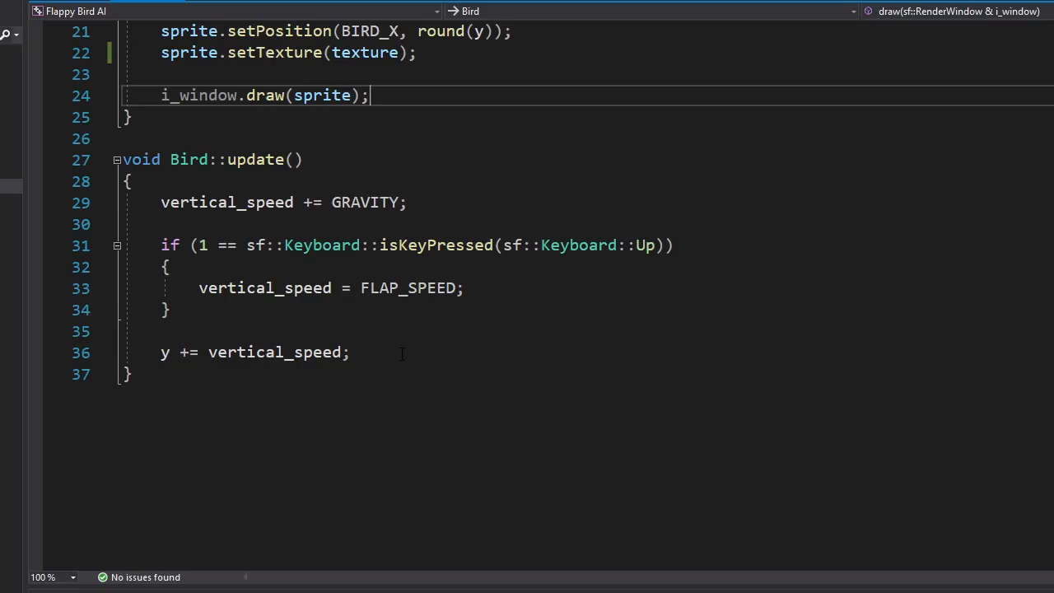
# Step: Write Bird::update applying GRAVITY, FLAP_SPEED on the Up key, and adding vertical_speed to y
pyautogui.moveTo(162, 244); pyautogui.dragTo(171, 309)
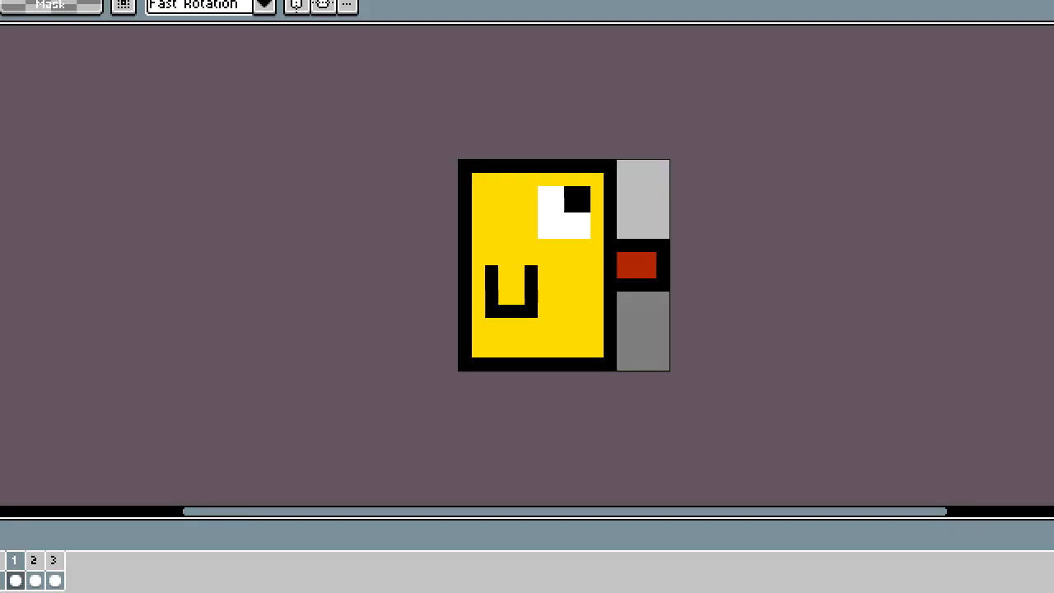
# Step: Preview the bird sprite's animation frames 2 and 3 to compare wing poses
pyautogui.click(33, 560)
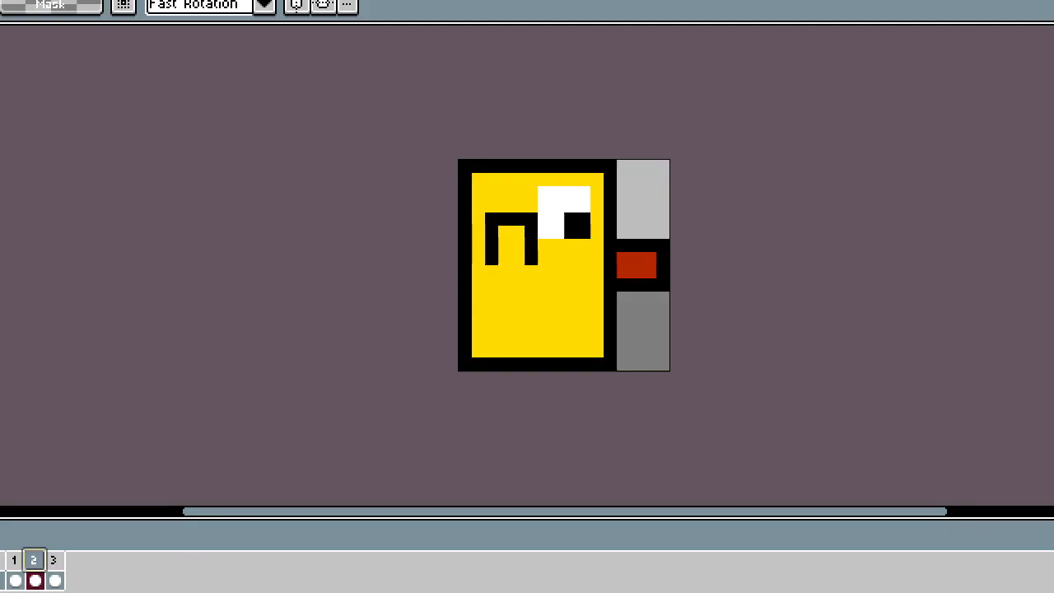
pyautogui.click(53, 560)
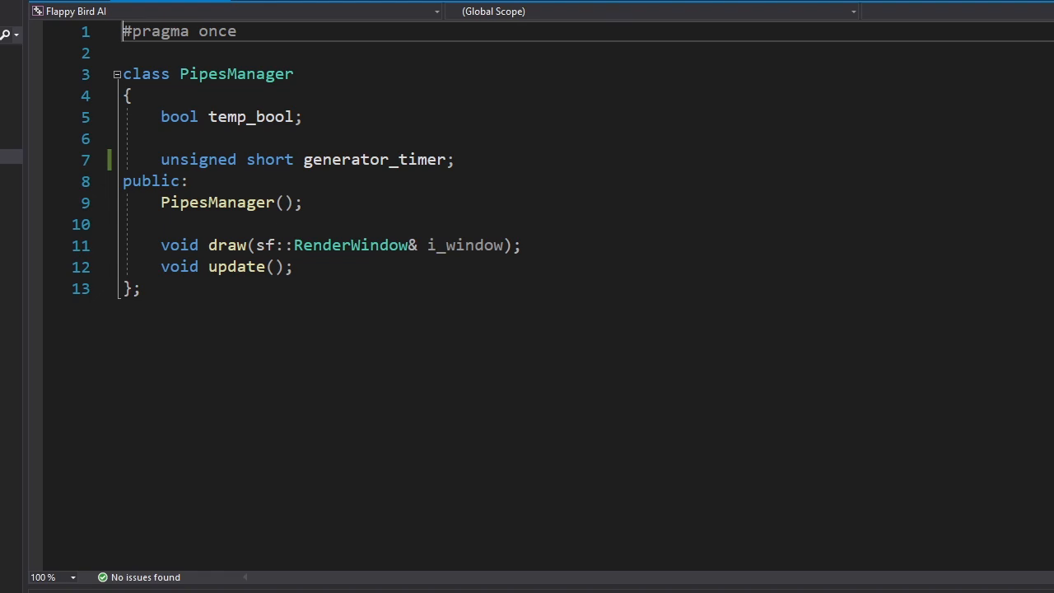
# Step: Declare 'std::vector<Pipes> pipes;' as a private member of PipesManager
pyautogui.write('std::vector<Pipes> pipes;')
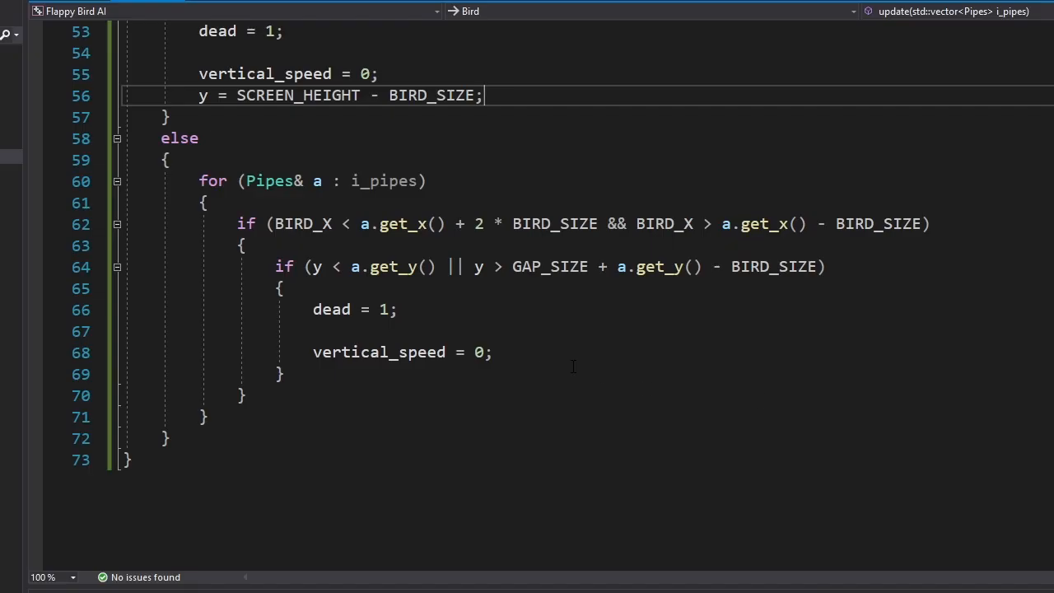
# Step: Set dead = 1 and vertical_speed = 0 on ground contact or pipe collision in Bird::update
pyautogui.doubleClick(379, 352)
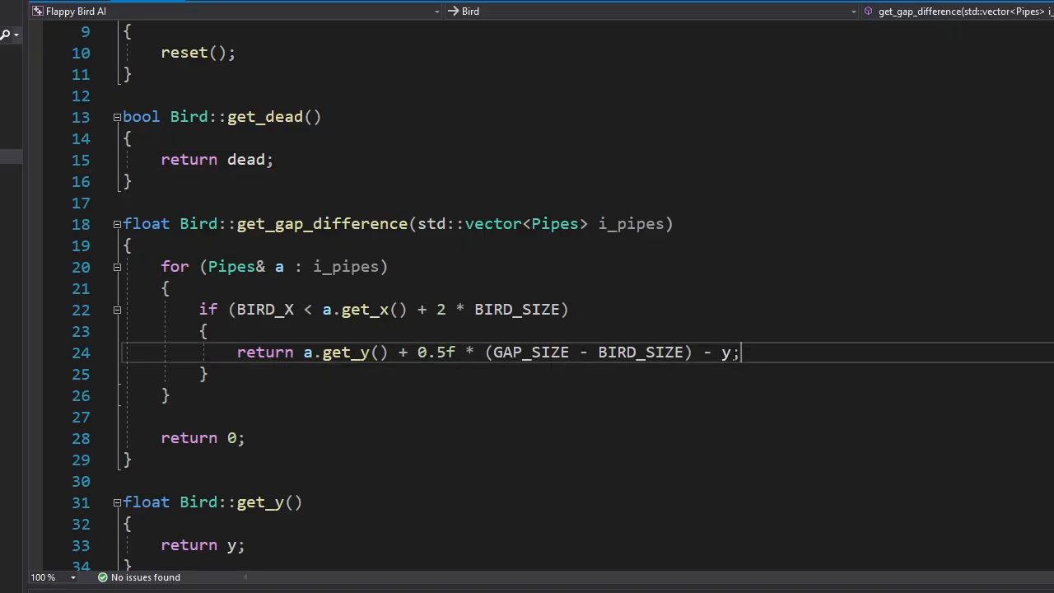
# Step: Make a living bird flap when falling and get_gap_difference(i_pipes) is below -16 or zero
pyautogui.moveTo(237, 353); pyautogui.dragTo(740, 353)
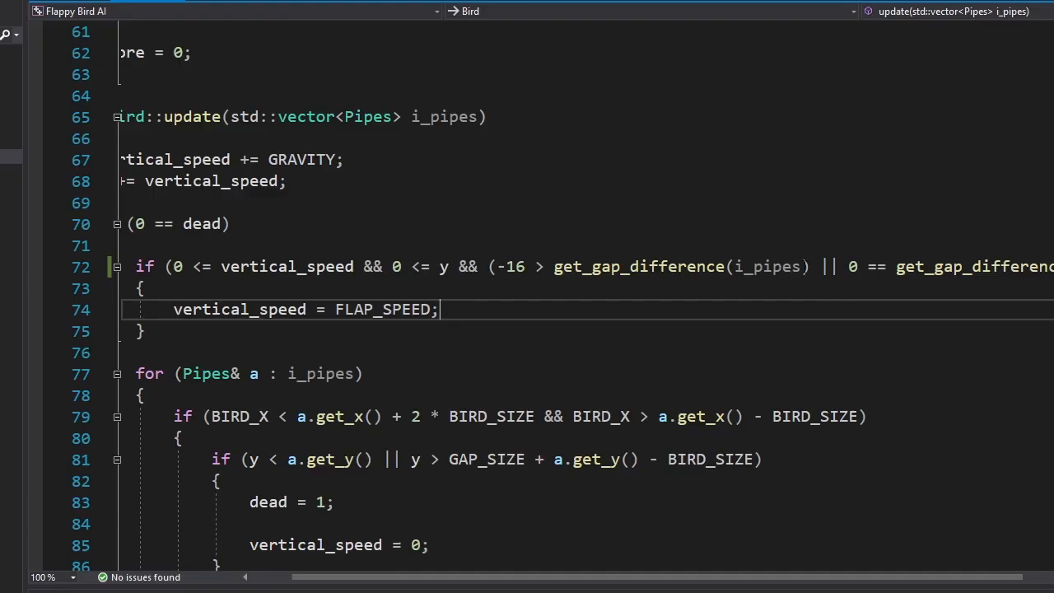
pyautogui.moveTo(494, 266); pyautogui.dragTo(809, 266)
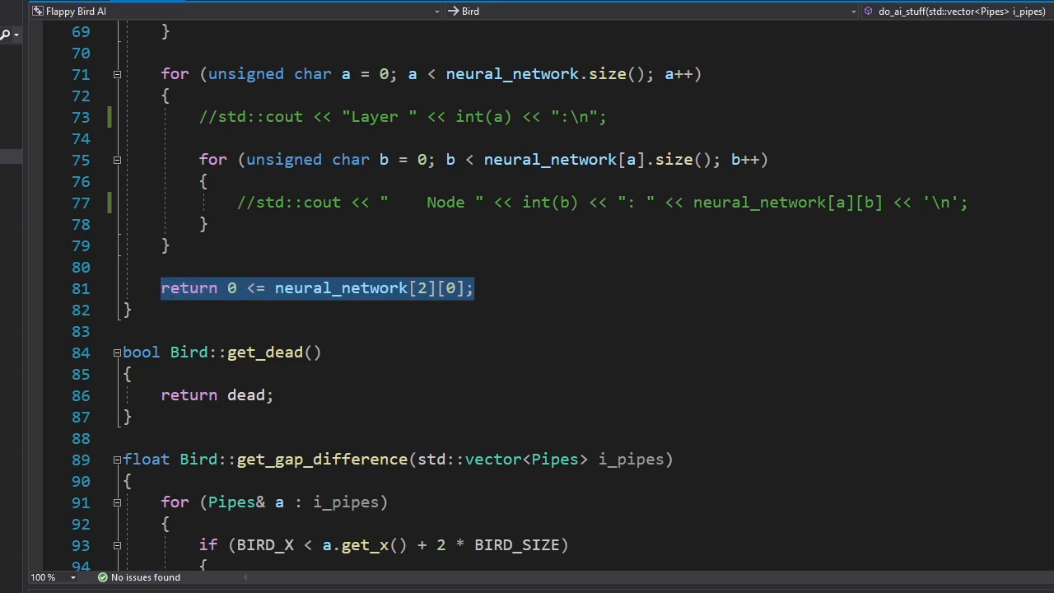
# Step: Return 0 <= neural_network[2][0] from do_ai_stuff with its std::cout debug lines commented out
pyautogui.click(60, 14)
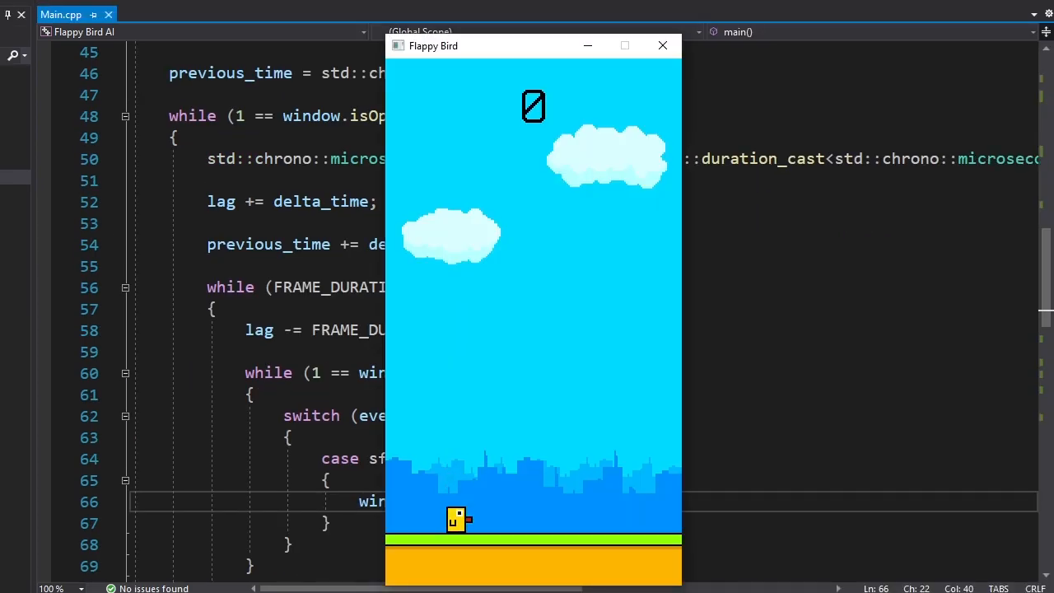
# Step: Declare 'bool restart' inside the fixed-step frame loop in Main.cpp
pyautogui.write('bool restart =')
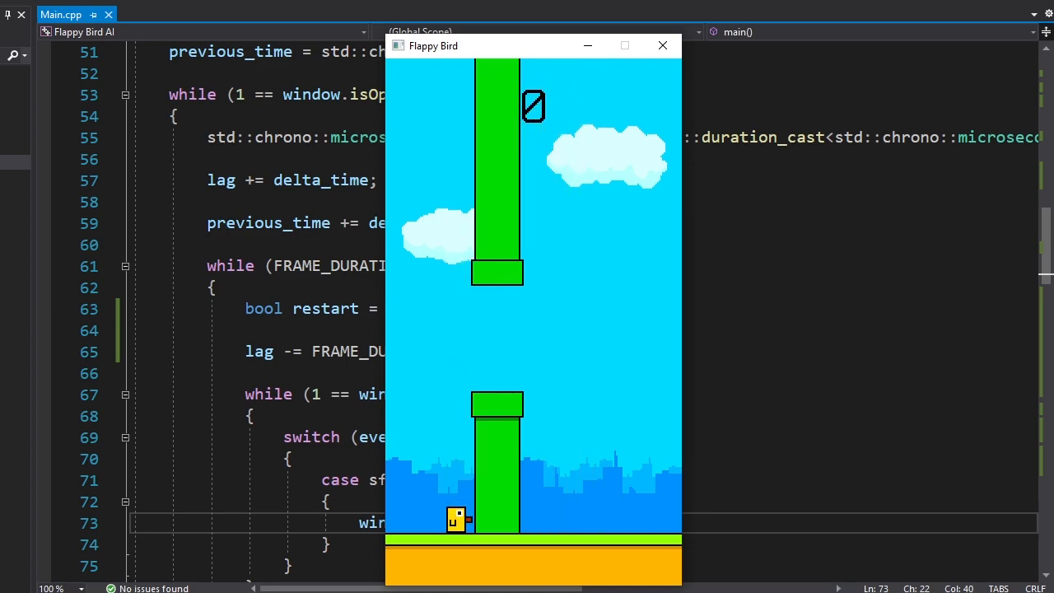
pyautogui.click(624, 45)
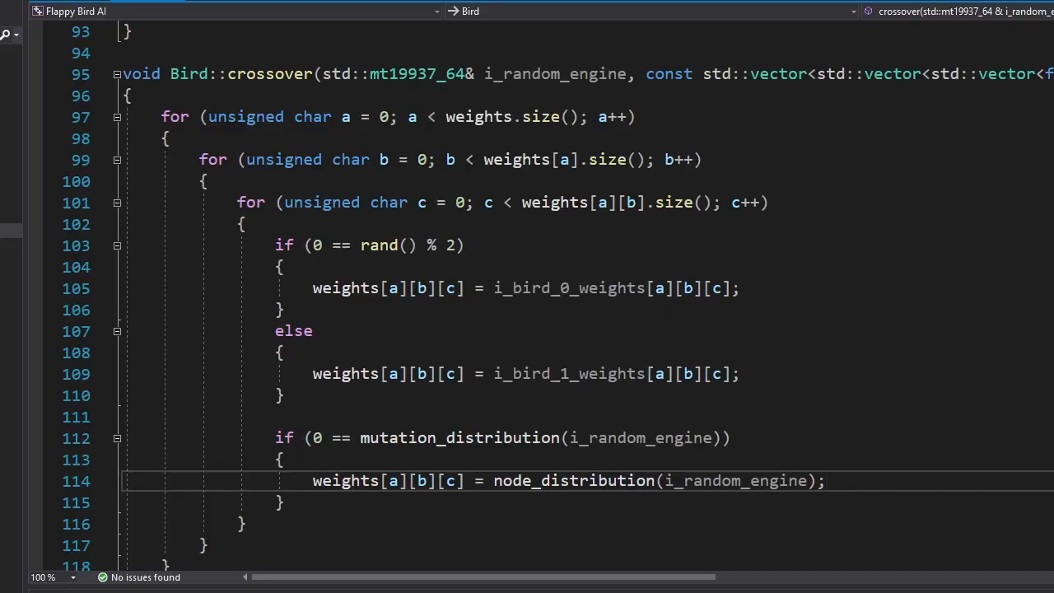
# Step: Write Bird::crossover copying each weight from a random parent by rand() % 2 with node_distribution mutation
pyautogui.click(826, 481)
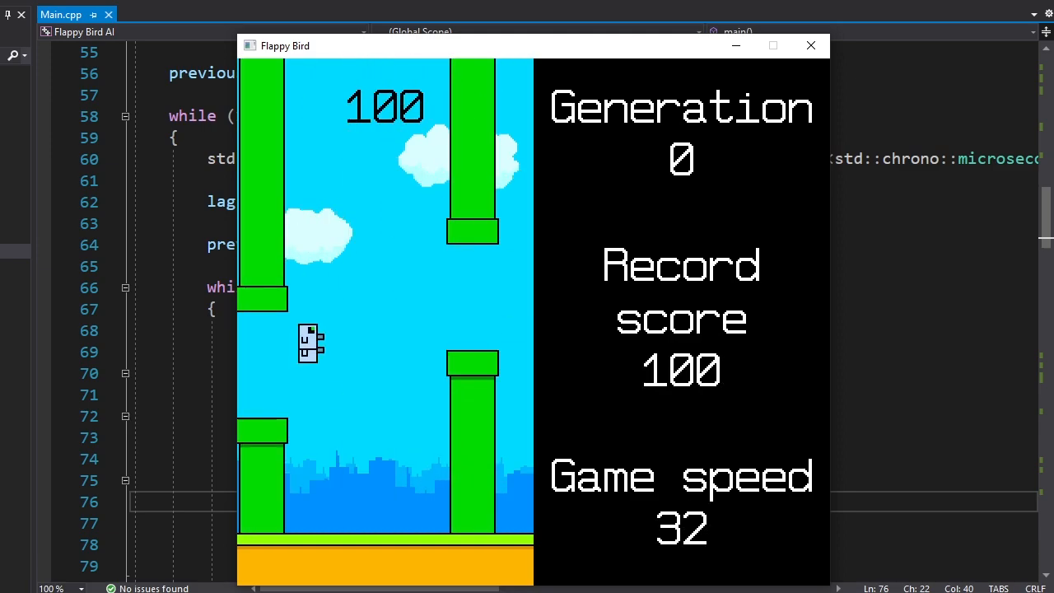
# Step: Build and run the game showing generation 0, record score 100 and game speed 32
pyautogui.click(810, 45)
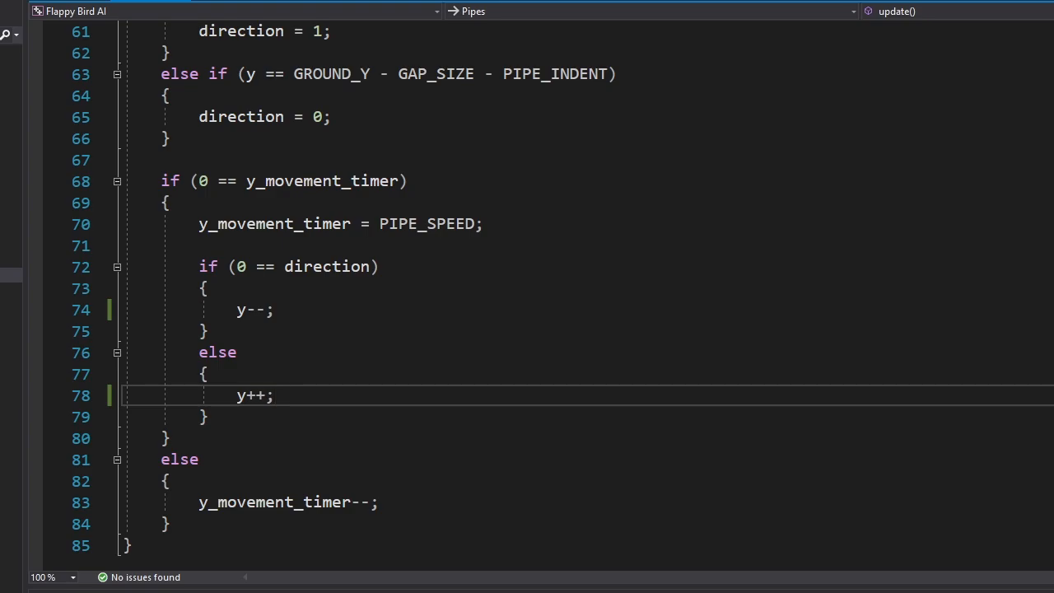